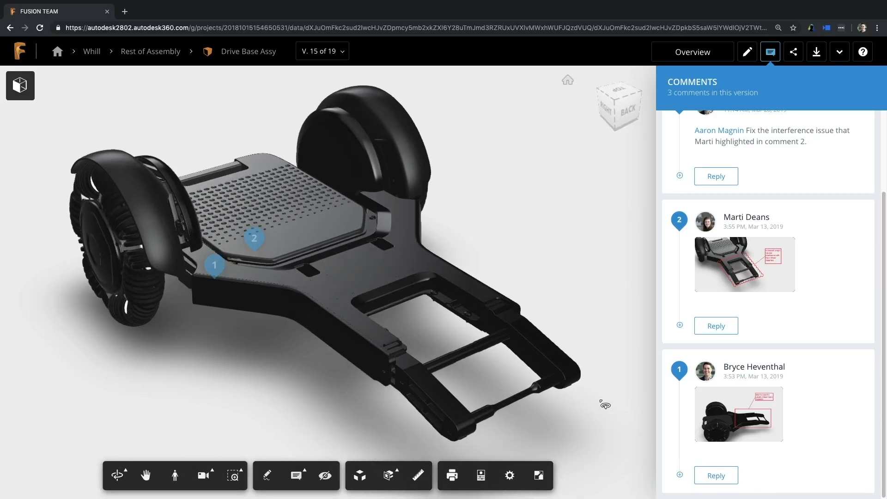
Step: Scroll down the Drive Base Assy comments panel
scroll("down", 3)
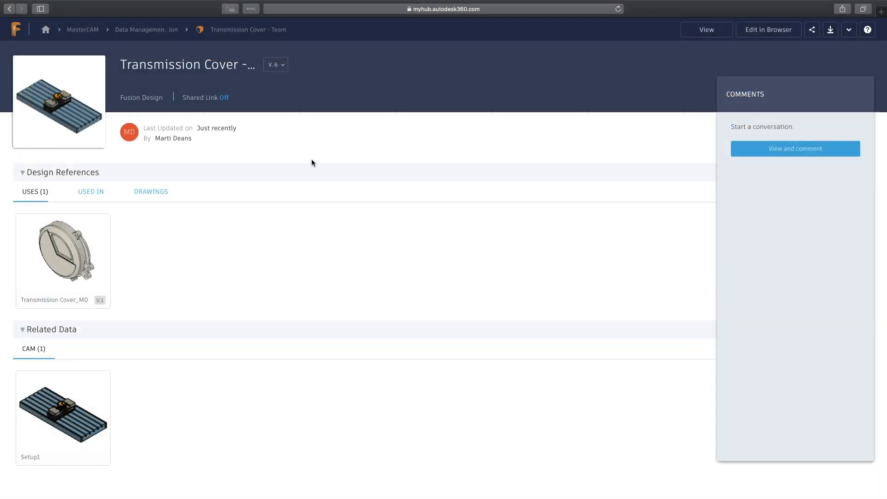
Step: Promote version 5, 'Flange Position Adjusted', from the version list and confirm
left_click(275, 65)
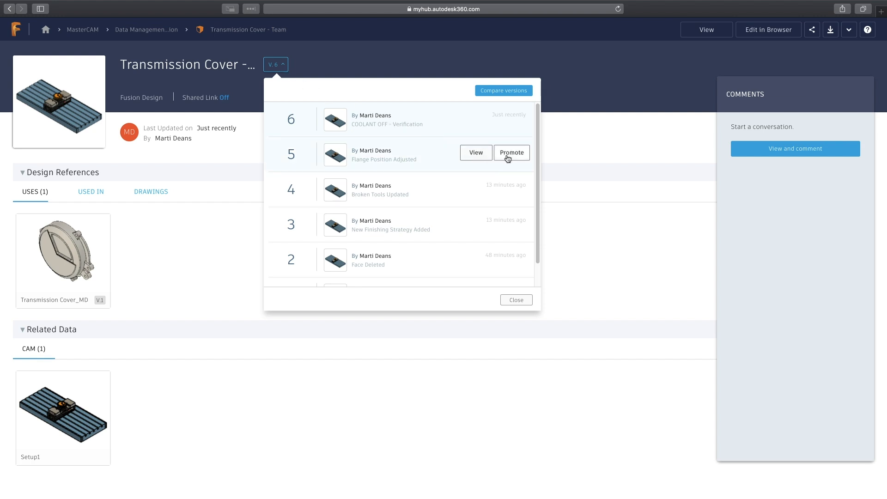
left_click(511, 152)
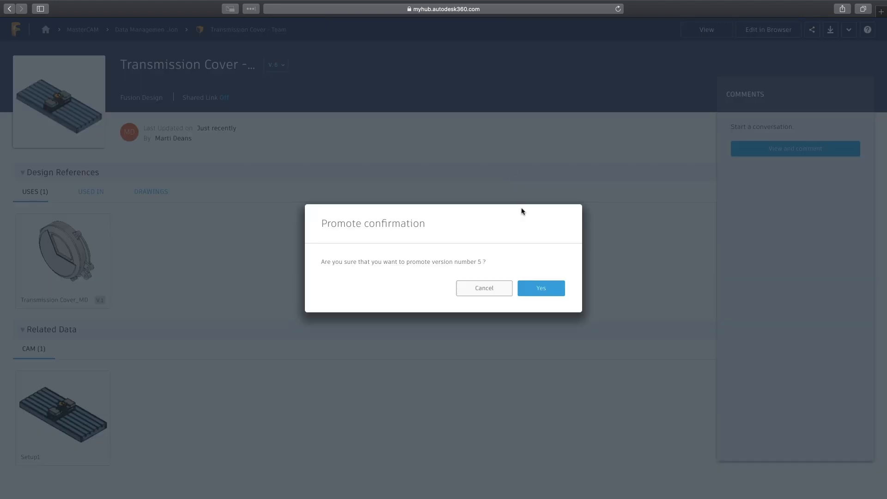
left_click(540, 287)
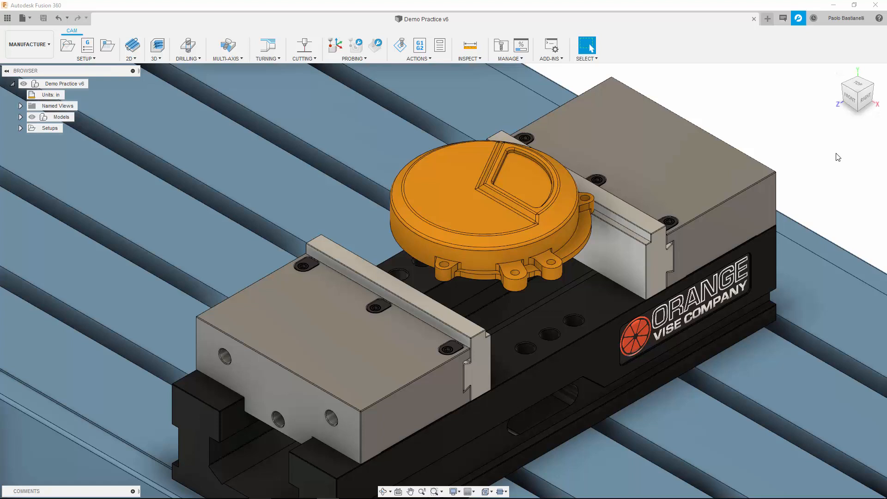
Step: Collapse the Demo Practice v6 browser tree and switch to the web browser
left_click(12, 83)
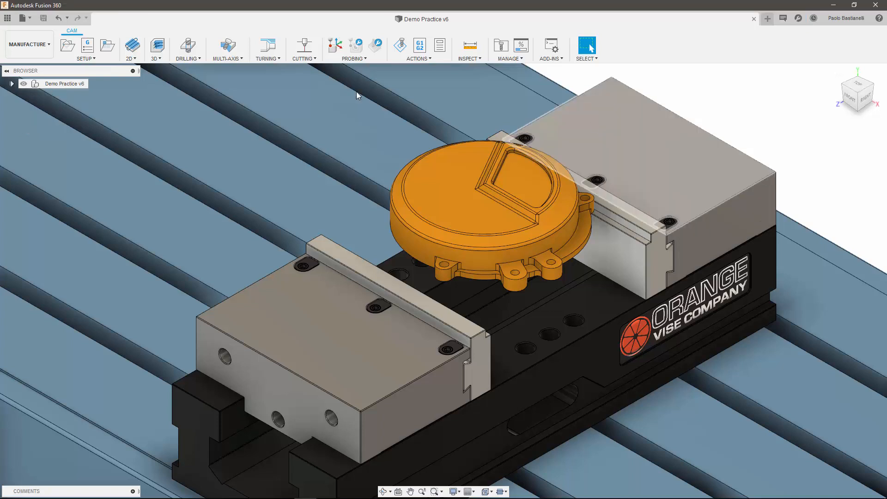
left_click(8, 18)
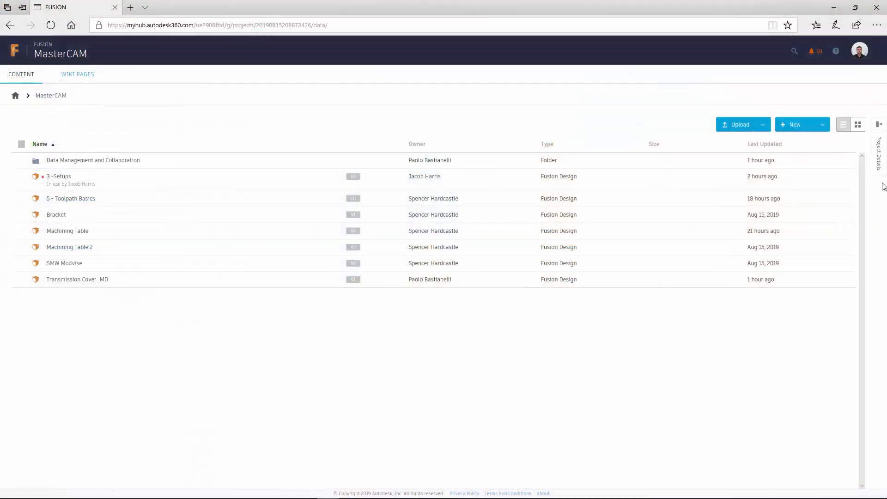
Step: Review the Initiative 4 - CAM Samples project type in Settings, leaving it Closed
type("ian ra")
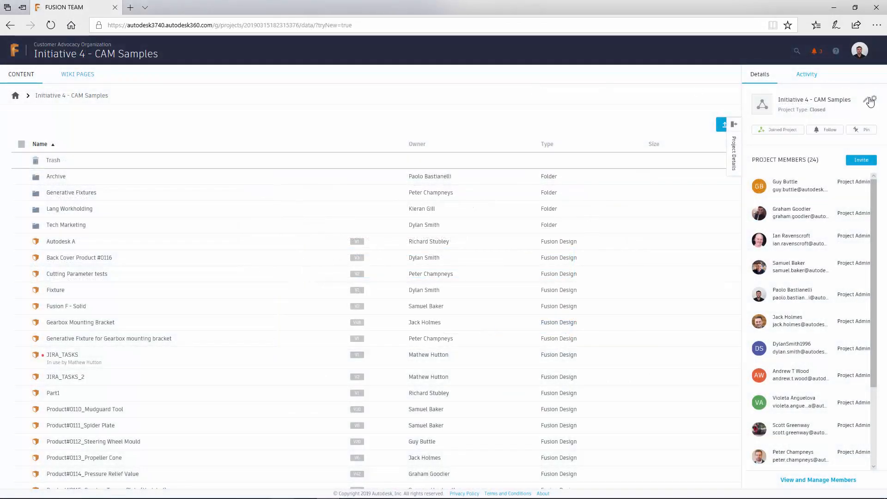
left_click(870, 101)
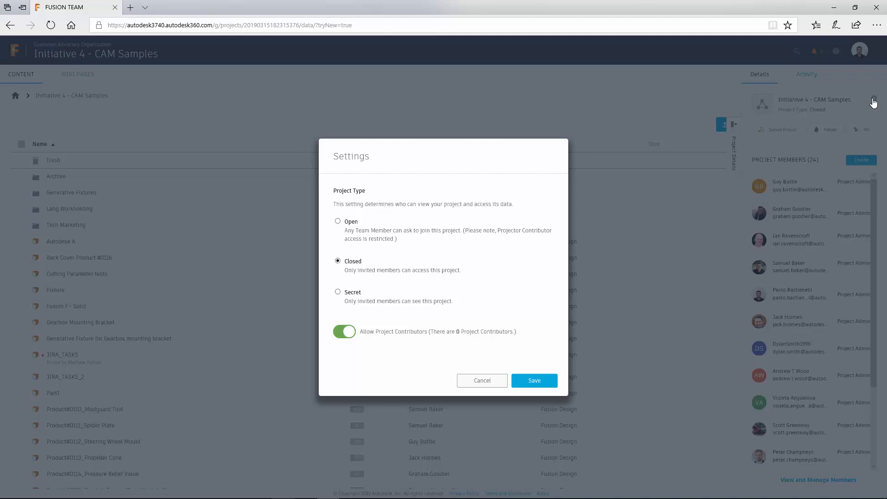
mouse_move(681, 179)
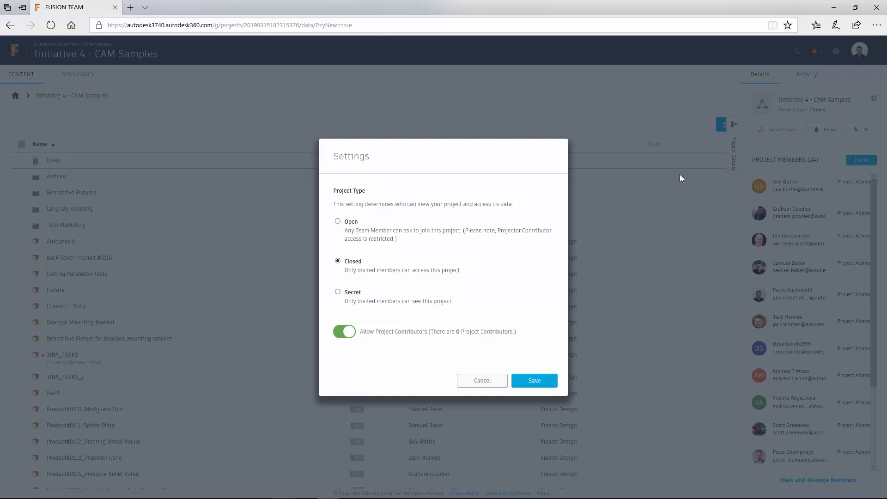
left_click(481, 380)
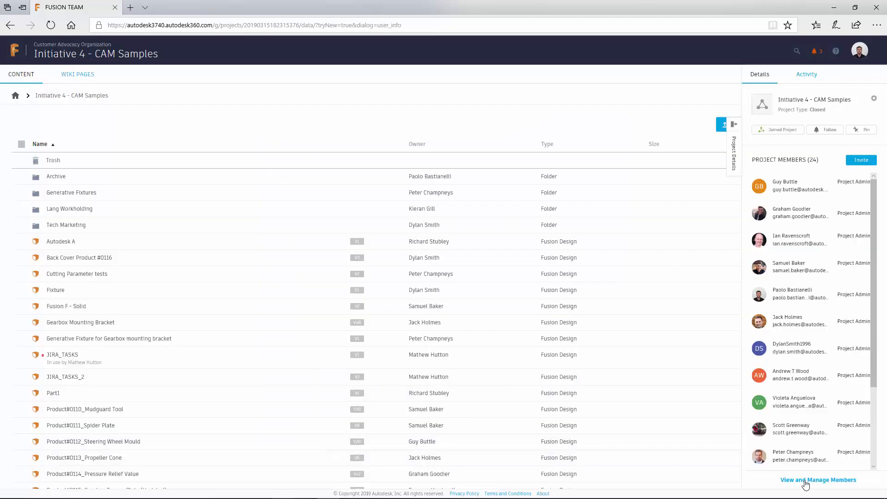
Step: Review the full project members list and roles, then return to Transmission Cover
left_click(819, 479)
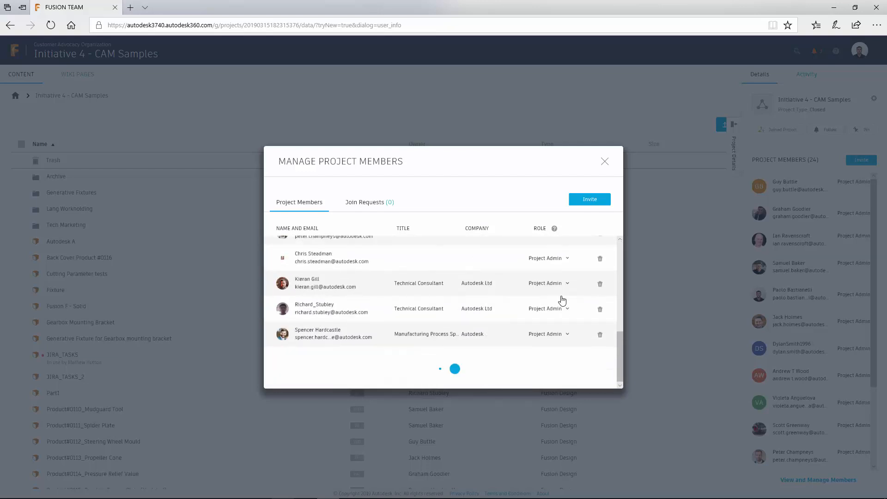
left_click(439, 368)
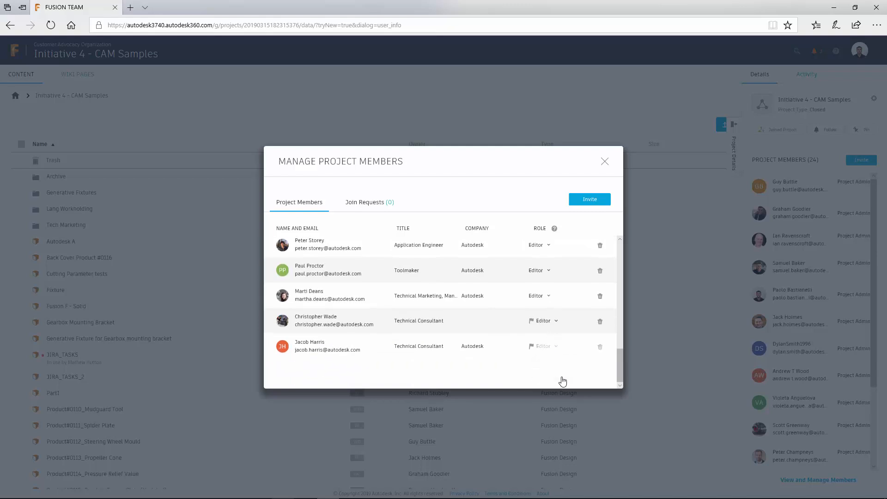
left_click(543, 346)
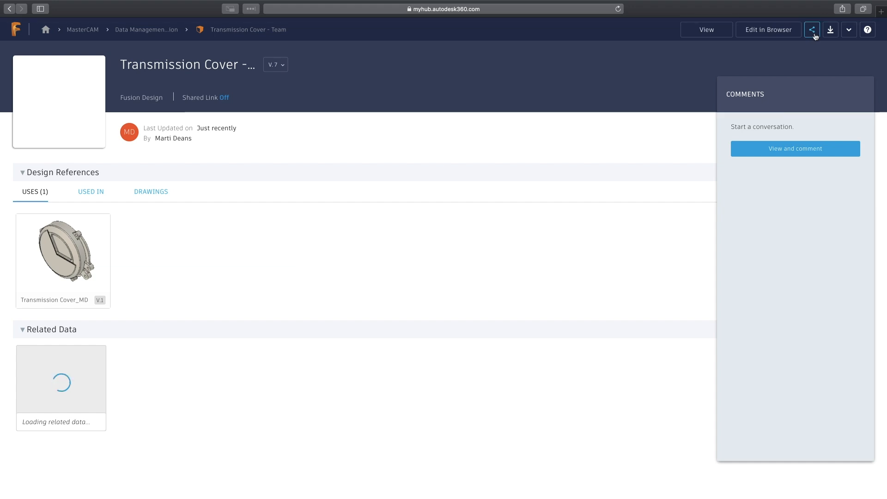
left_click(811, 29)
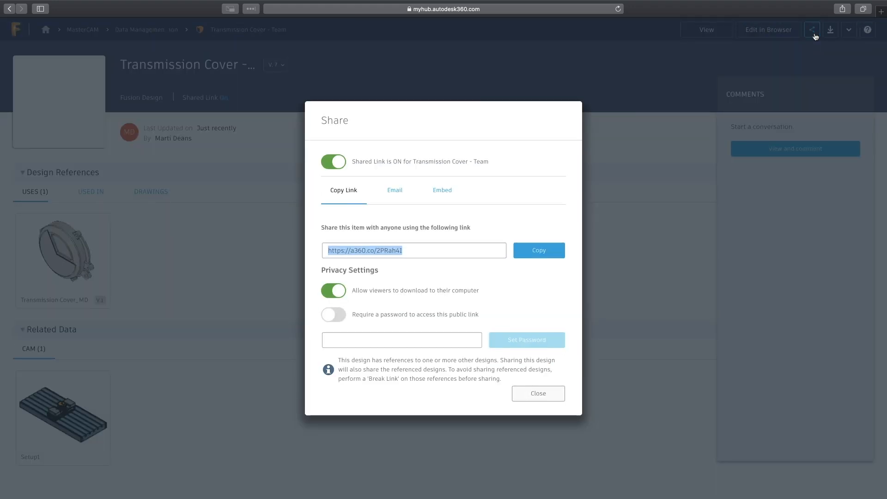
mouse_move(551, 233)
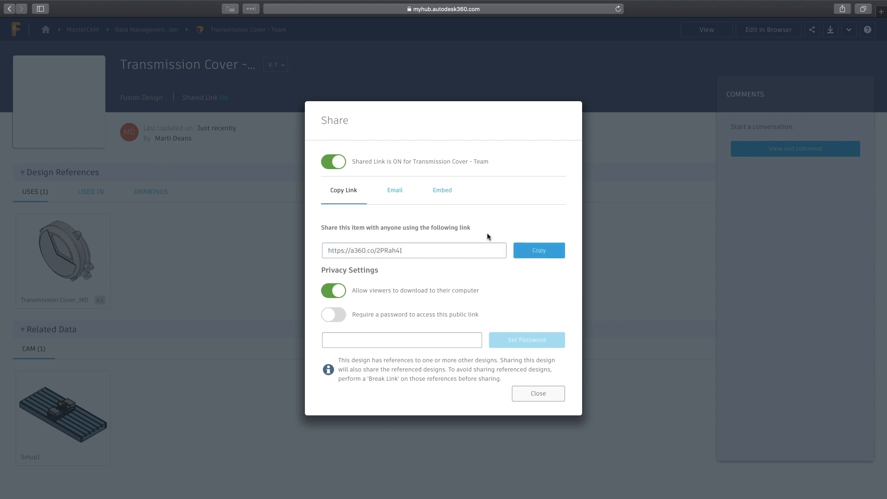
left_click(394, 190)
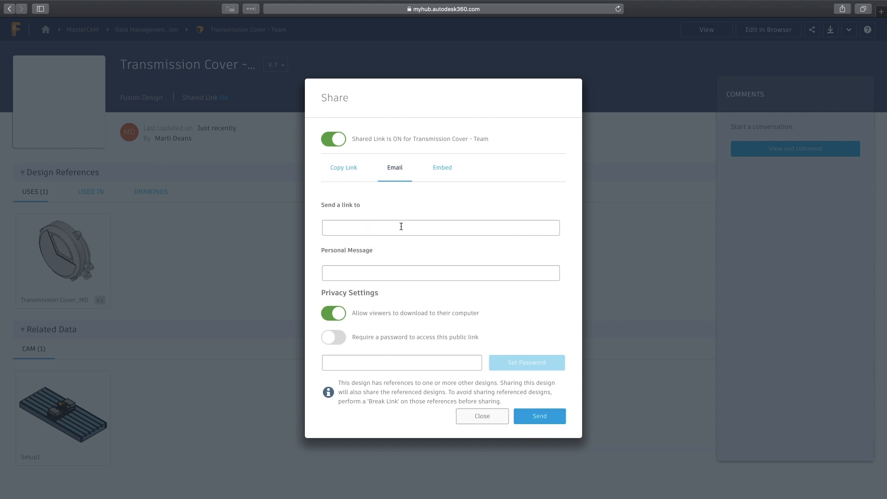
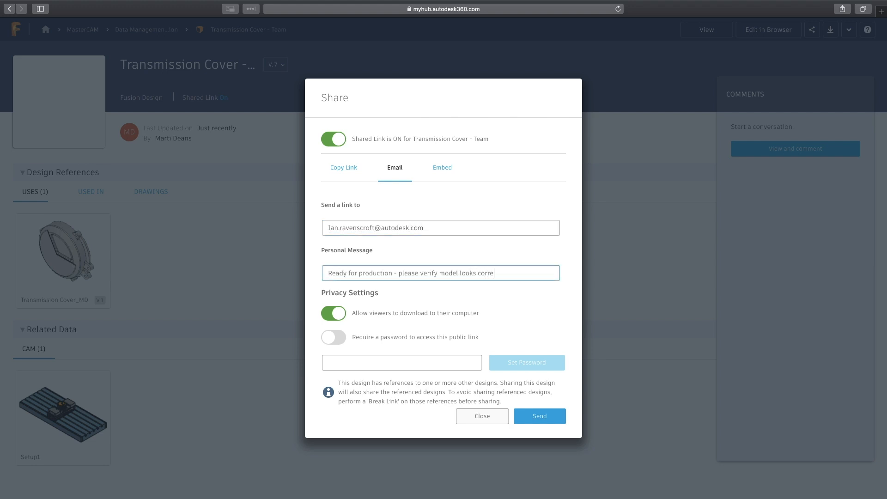
left_click(333, 337)
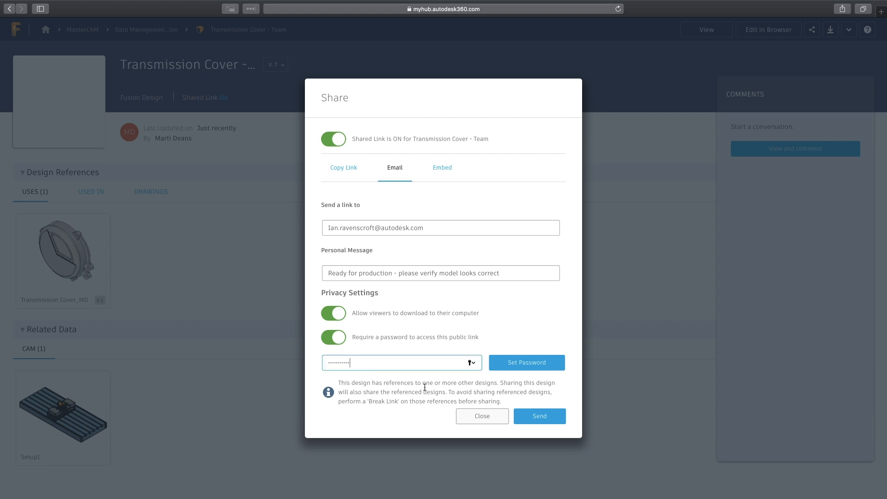
left_click(540, 416)
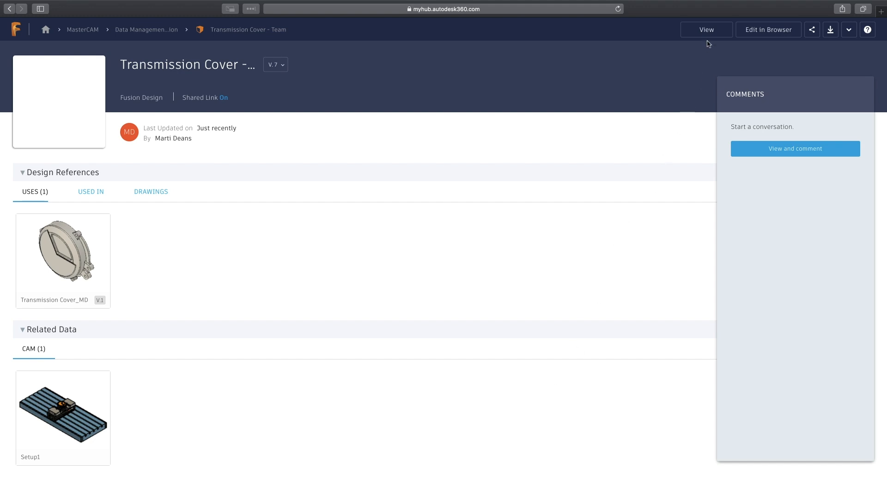
Step: Display the 2D Adaptive, 2D Pocket and Contour toolpaths in the 3D viewer
left_click(63, 417)
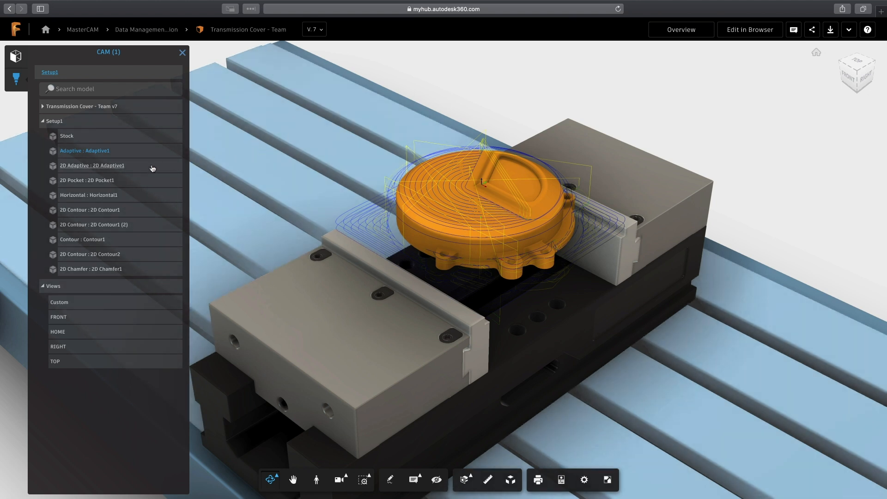
left_click(91, 165)
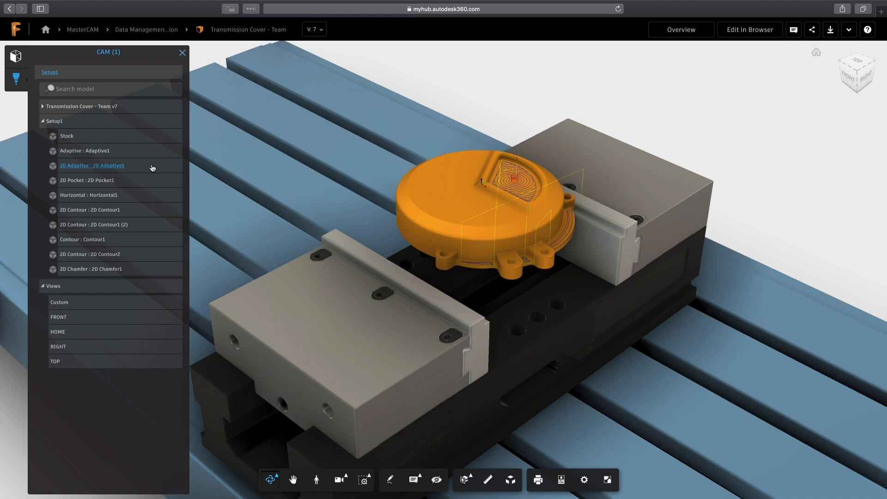
left_click(87, 179)
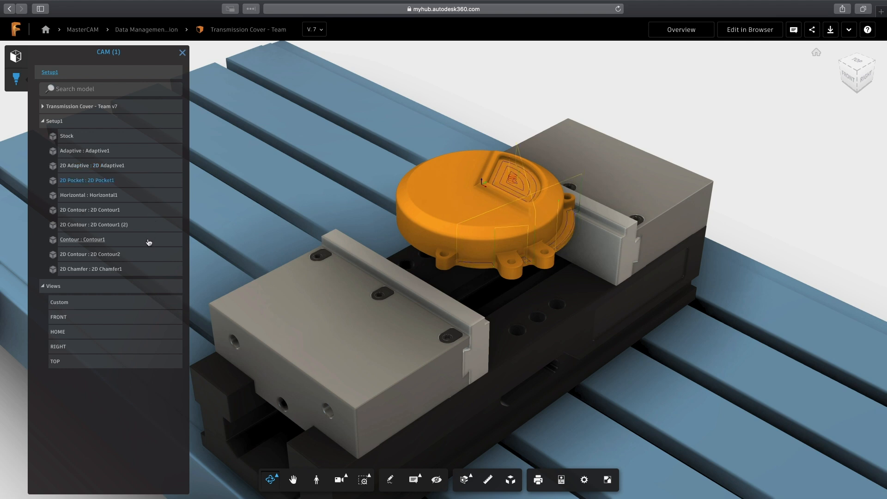
left_click(82, 239)
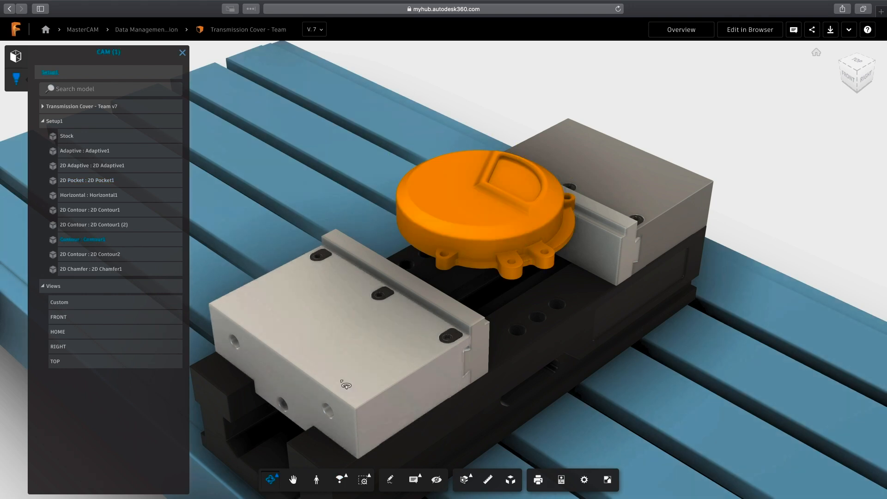
Step: Pin a comment on the part: 'Break all edges w chamfer for safe ha…'
left_click(413, 479)
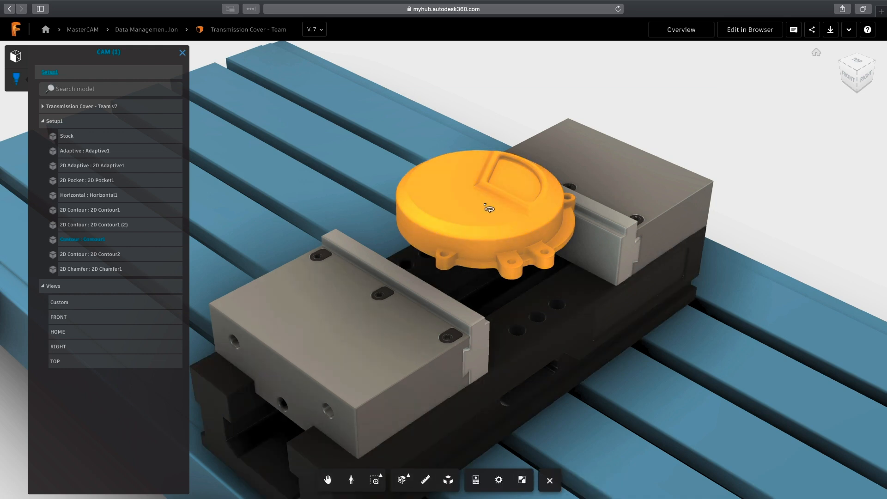
type("Break all edges w chamfer for safe ha")
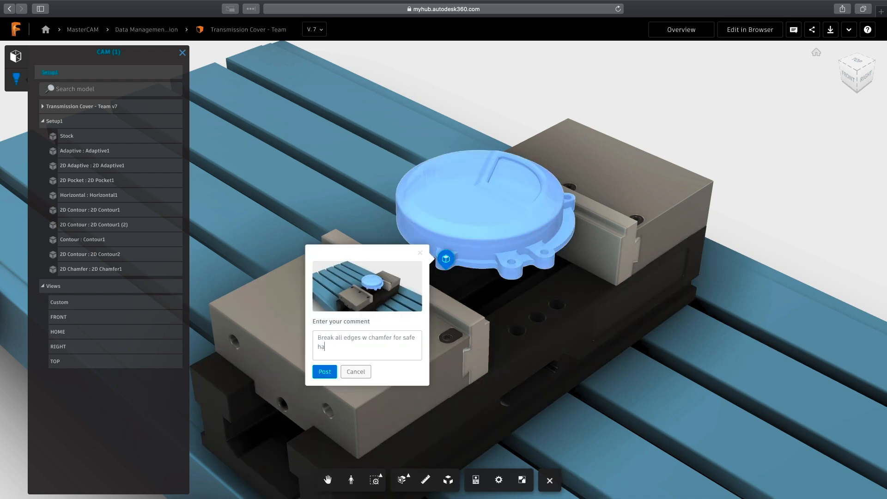